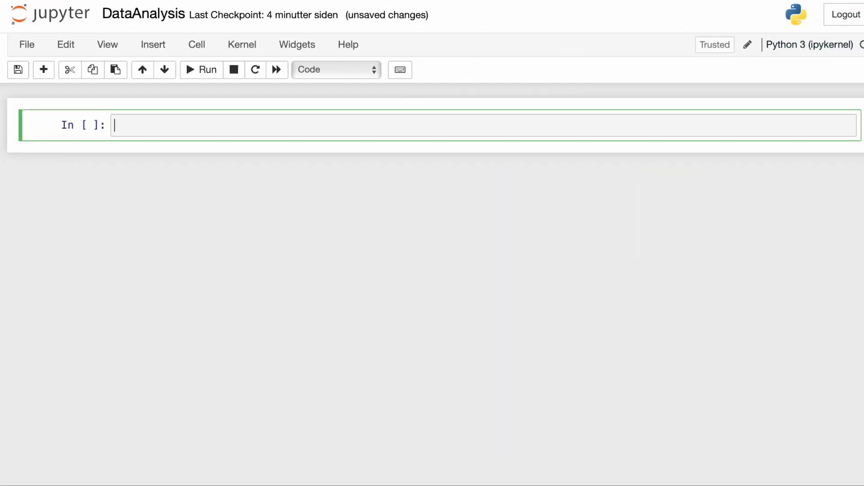
Import load_dotenv and find_dotenv from dotenv in the first cell
{"action": "type", "text": "from dotenv import load_dotenv,find_dotenv"}
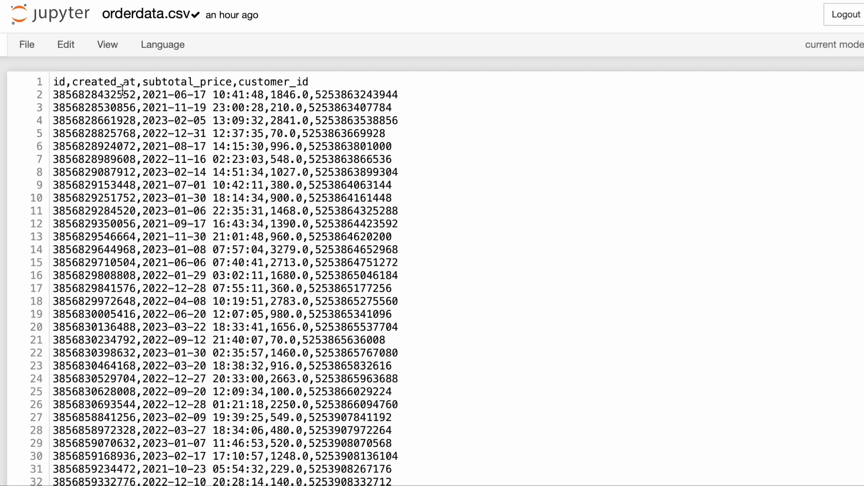
{"action": "mouse_move", "coordinate": [267, 98]}
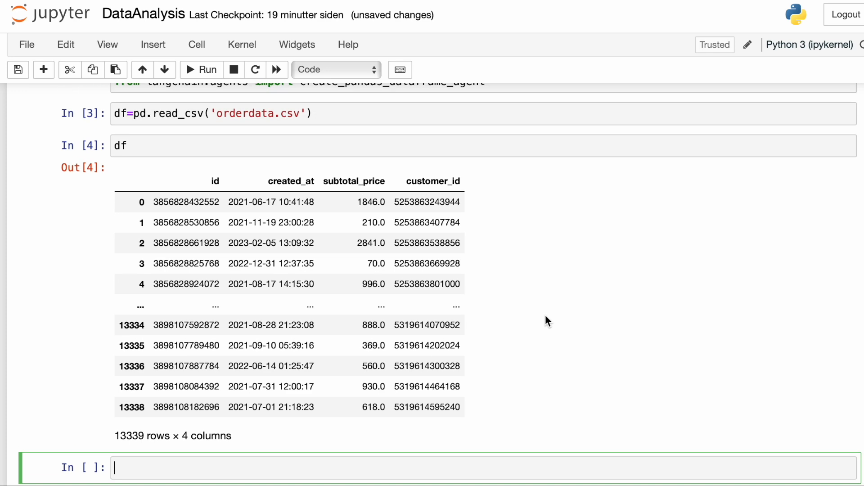
Create a GPT-4 ChatOpenAI model with temperature 0.0 in a new cell
{"action": "scroll", "scroll_direction": "down", "scroll_amount": 3}
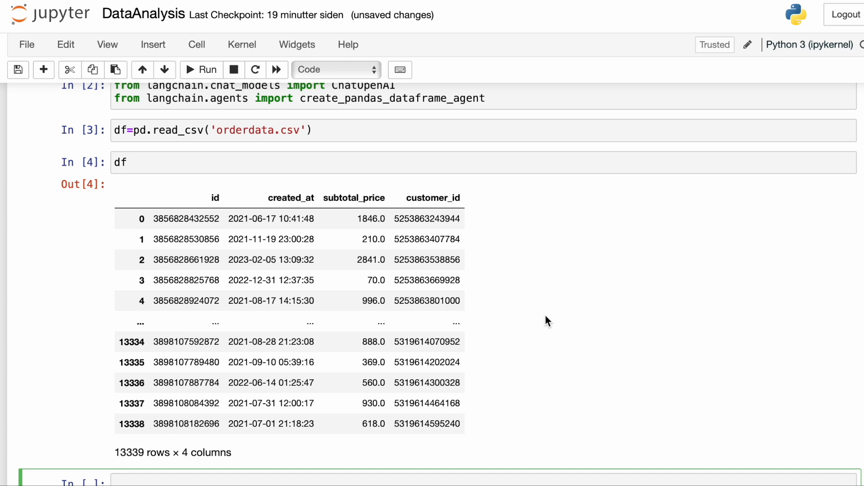
{"action": "scroll", "scroll_direction": "down", "scroll_amount": 3}
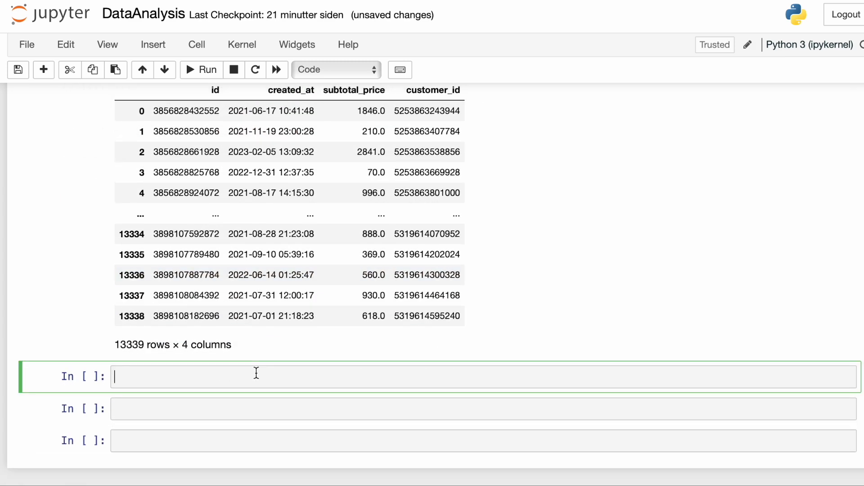
{"action": "type", "text": "chat = ChatOpenAI(model_name=\"gpt-4\",temperature=0.0)"}
{"action": "type", "text": "agent = create_pandas_dataframe_agent(chat, df, verbose=True)"}
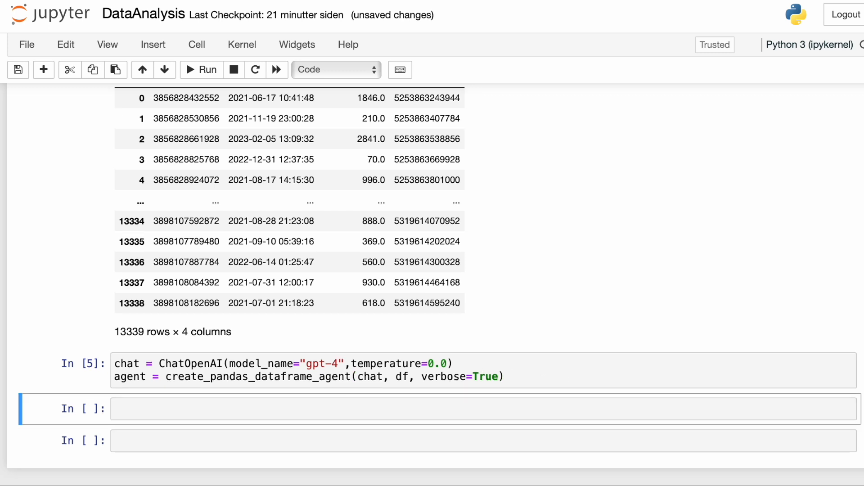
{"action": "mouse_move", "coordinate": [624, 401]}
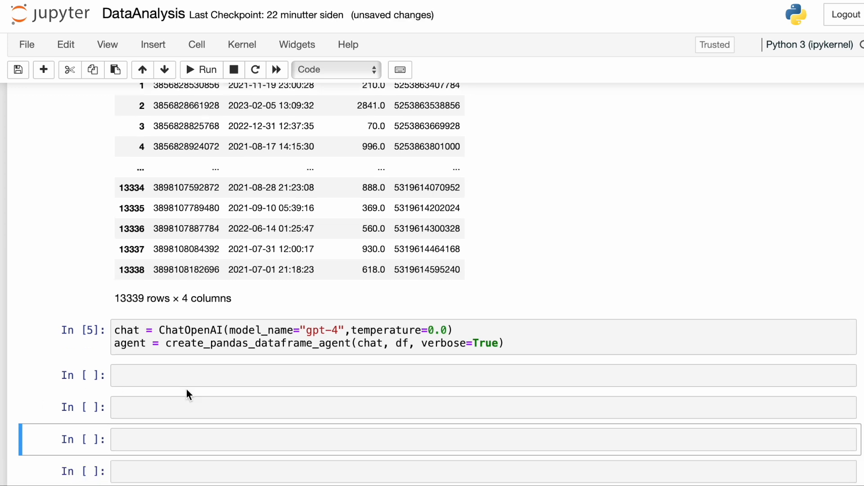
Ask the agent for total revenue from all orders and the average order value
{"action": "type", "text": "agent.run(\"what is the total revenue generated from all orders\")"}
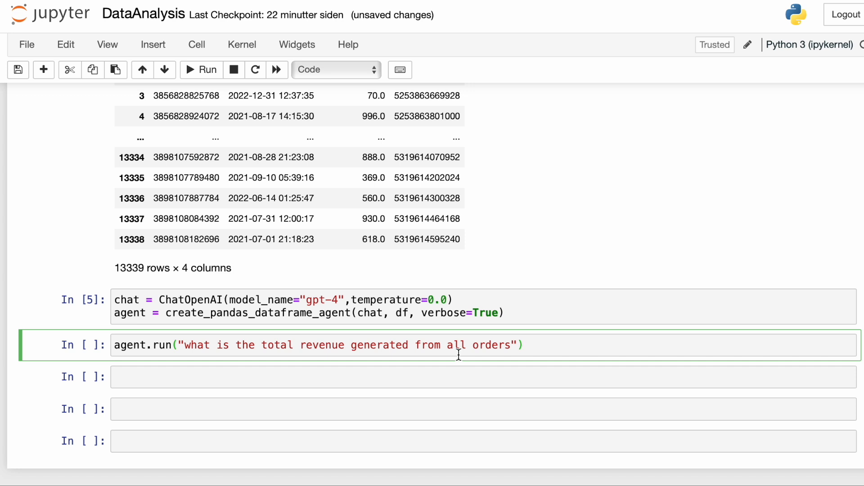
{"action": "left_click", "coordinate": [202, 70]}
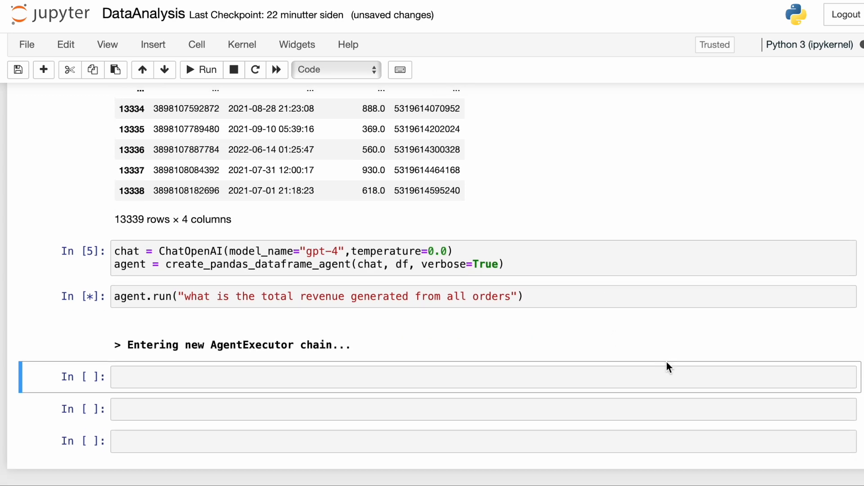
{"action": "mouse_move", "coordinate": [704, 398]}
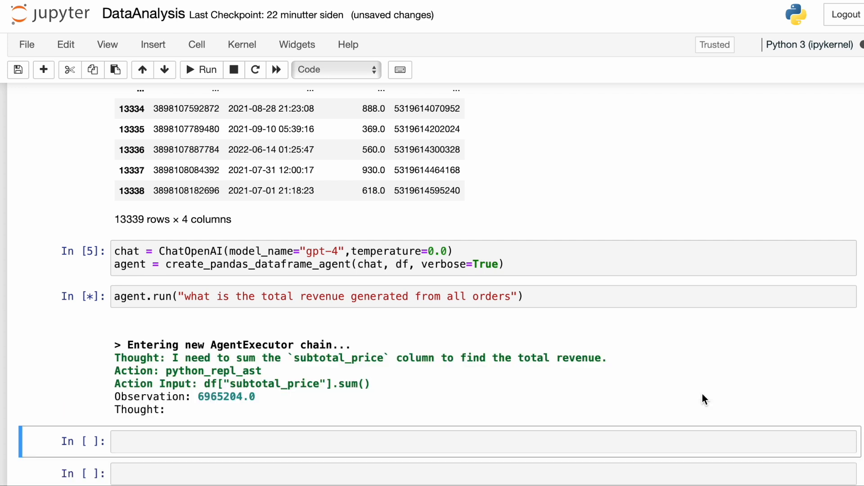
{"action": "scroll", "scroll_direction": "down", "scroll_amount": 3}
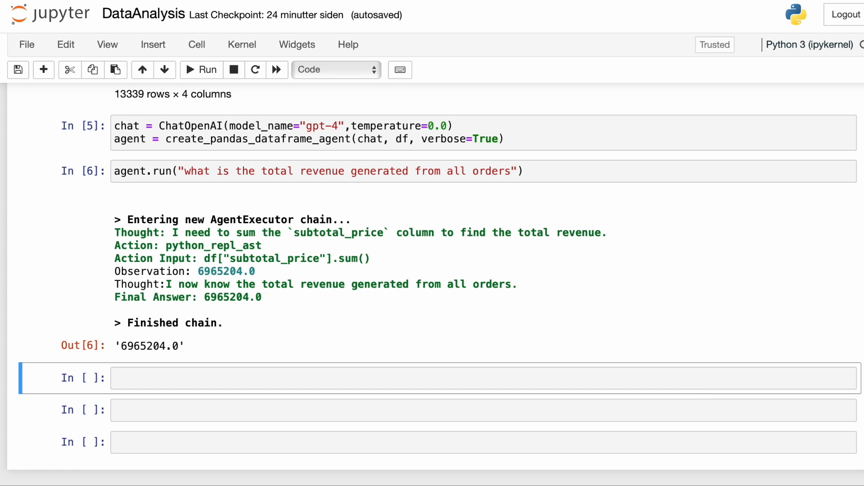
{"action": "type", "text": "agent.run(\"what is the average order value?\")"}
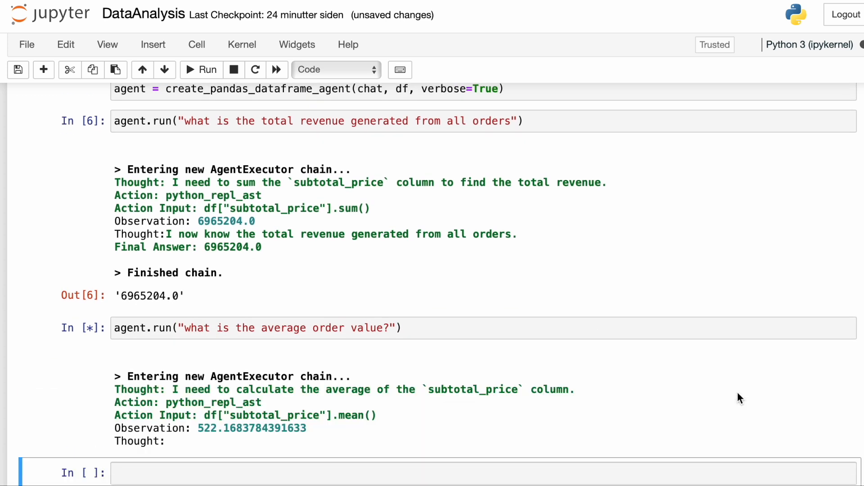
{"action": "scroll", "scroll_direction": "down", "scroll_amount": 3}
{"action": "type", "text": "agent.run(\"what is the repeat order rate?\")"}
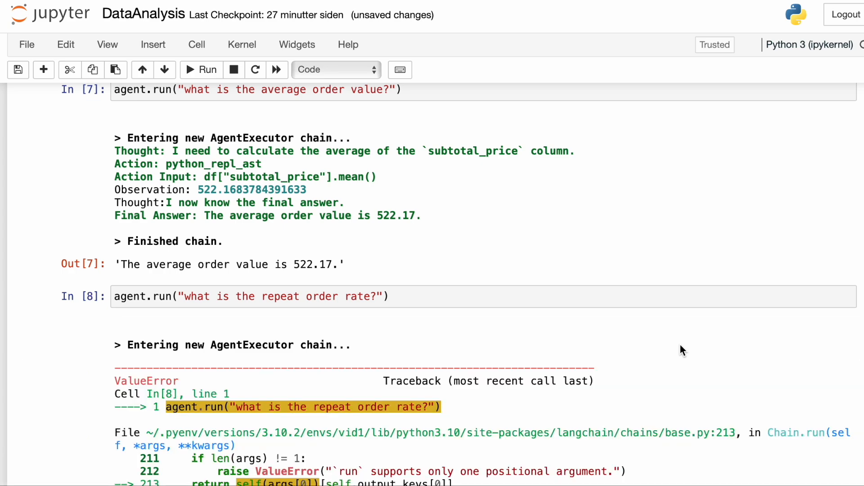
Add 'overall' to the repeat order rate question and re-run it
{"action": "scroll", "scroll_direction": "down", "scroll_amount": 3}
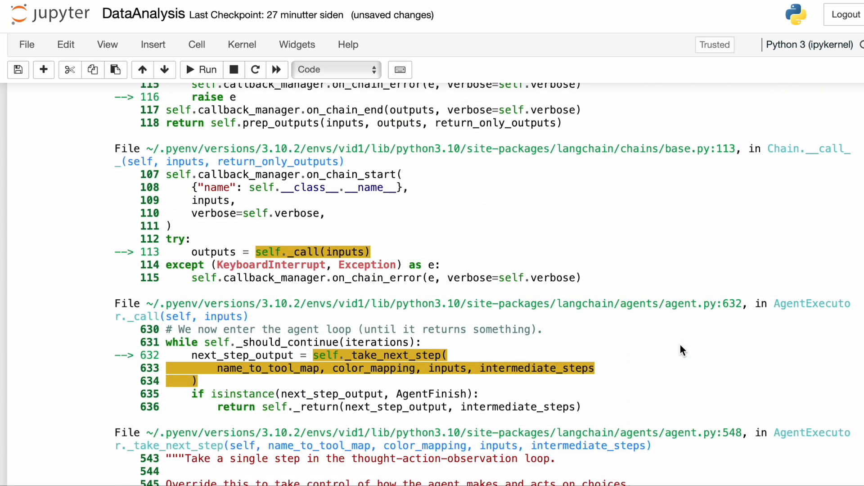
{"action": "scroll", "scroll_direction": "down", "scroll_amount": 3}
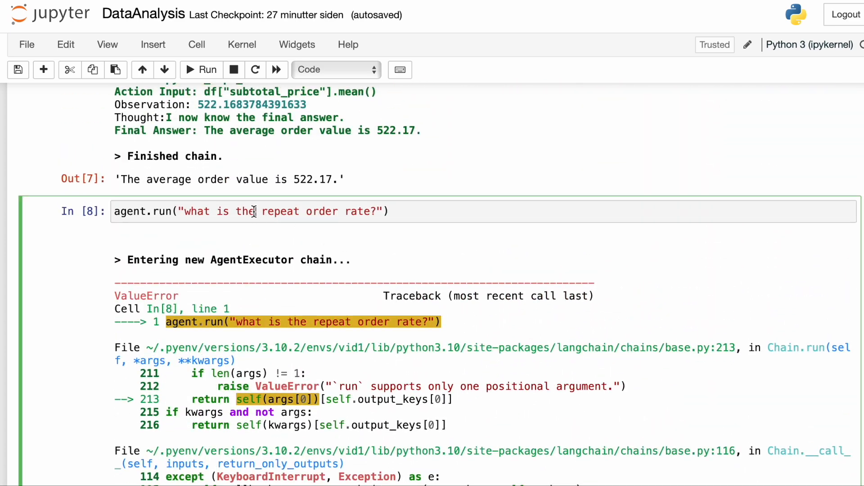
{"action": "type", "text": "overall"}
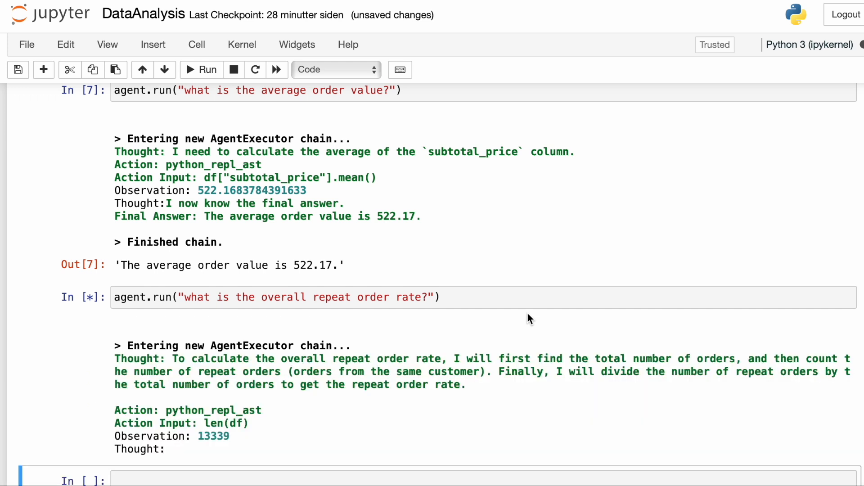
{"action": "scroll", "scroll_direction": "down", "scroll_amount": 3}
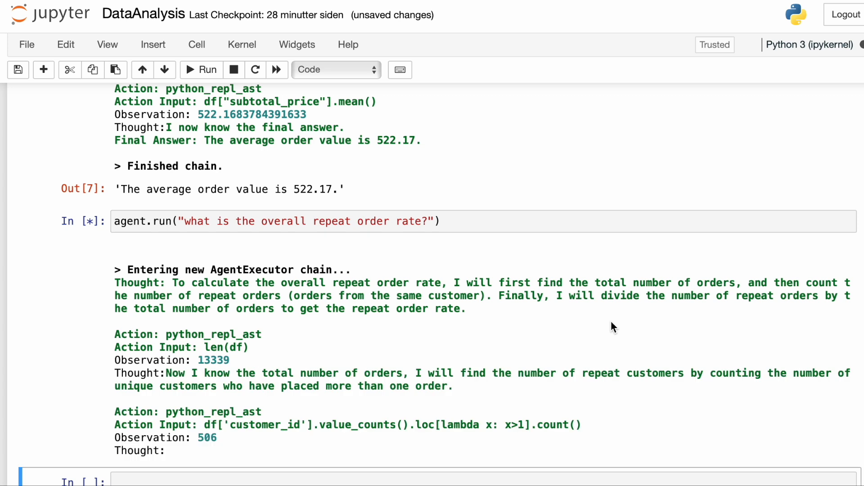
{"action": "scroll", "scroll_direction": "down", "scroll_amount": 3}
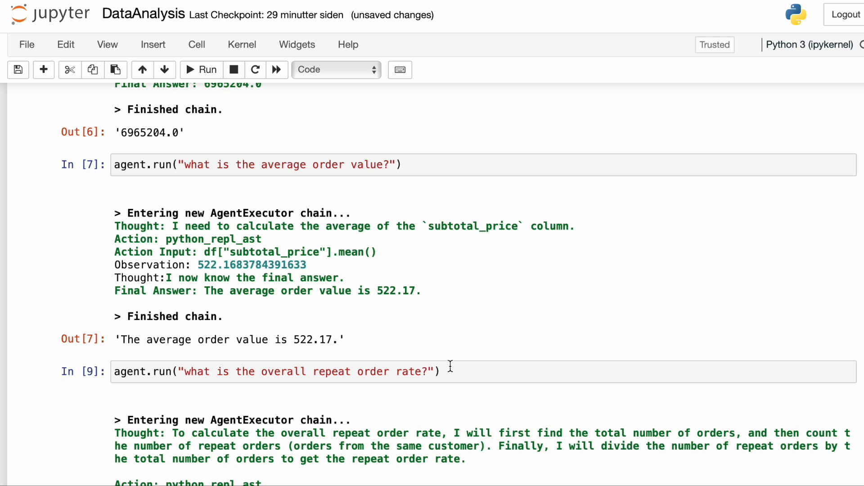
Append 'based on the number of customers' to the repeat rate question, yielding 4.24%
{"action": "left_click", "coordinate": [430, 372]}
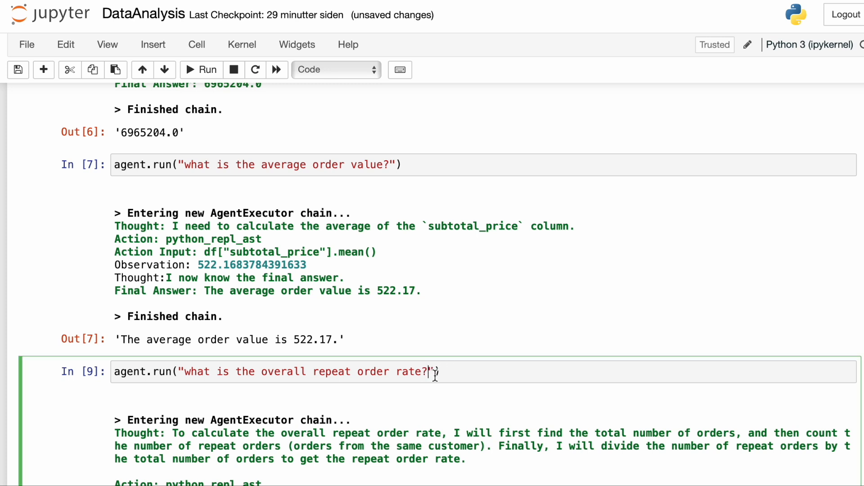
{"action": "type", "text": "based on the number of customers"}
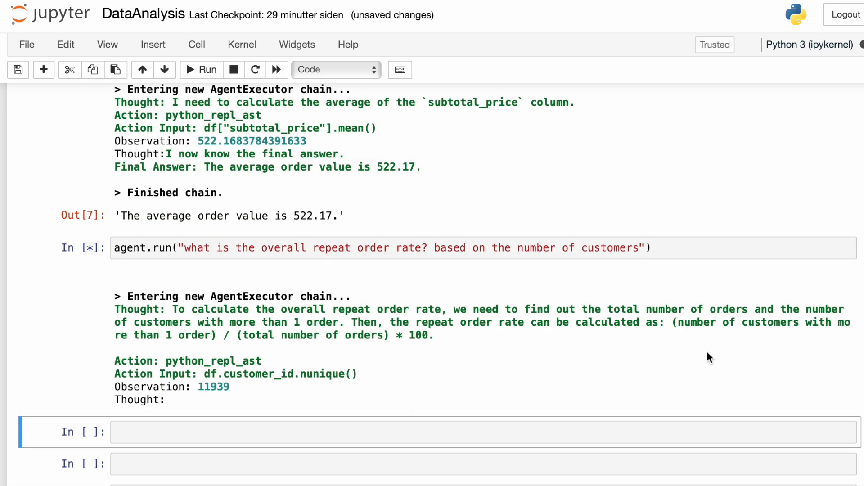
{"action": "scroll", "scroll_direction": "down", "scroll_amount": 3}
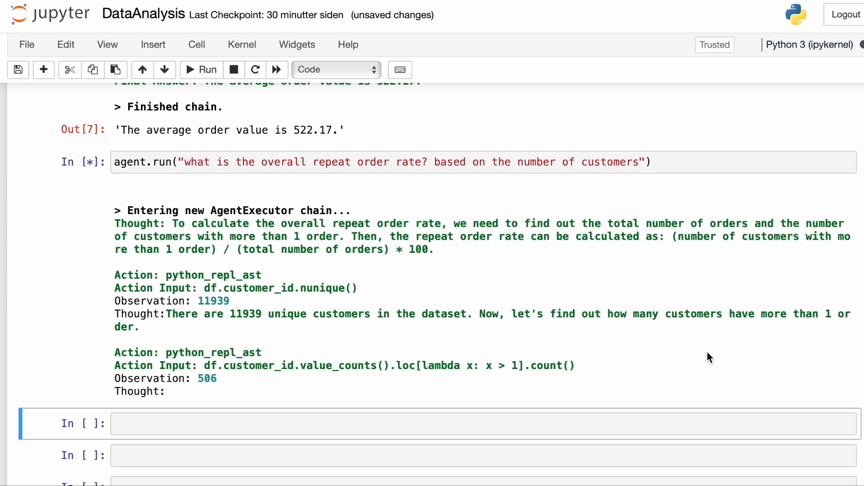
{"action": "scroll", "scroll_direction": "down", "scroll_amount": 3}
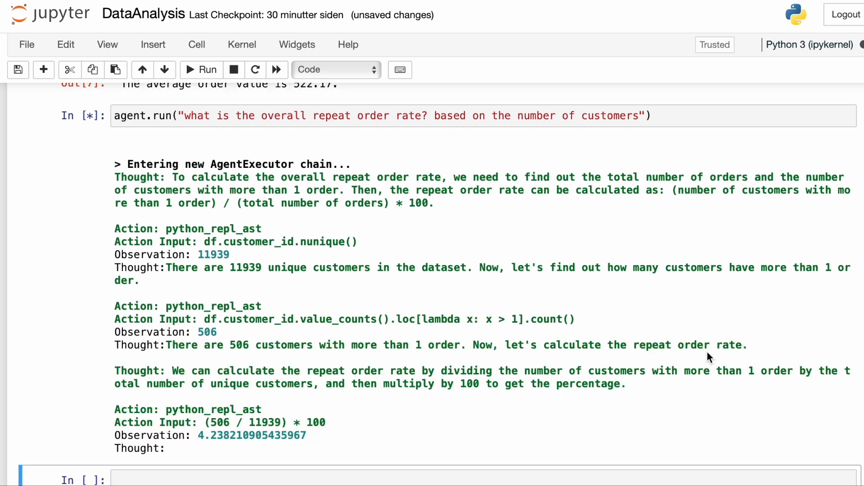
{"action": "scroll", "scroll_direction": "down", "scroll_amount": 3}
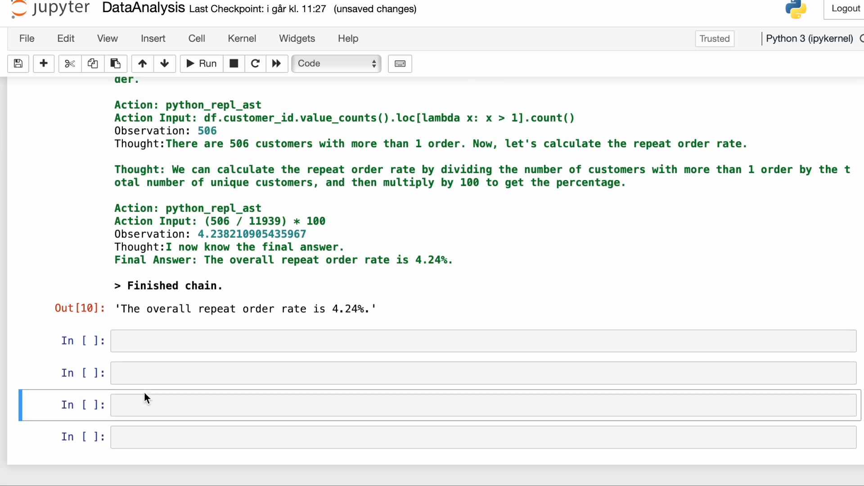
Ask the agent to calculate recency, frequency and monetary value for each customer
{"action": "type", "text": "agent.run(\"Calculate recency, frequency and monetary value for each customer\")"}
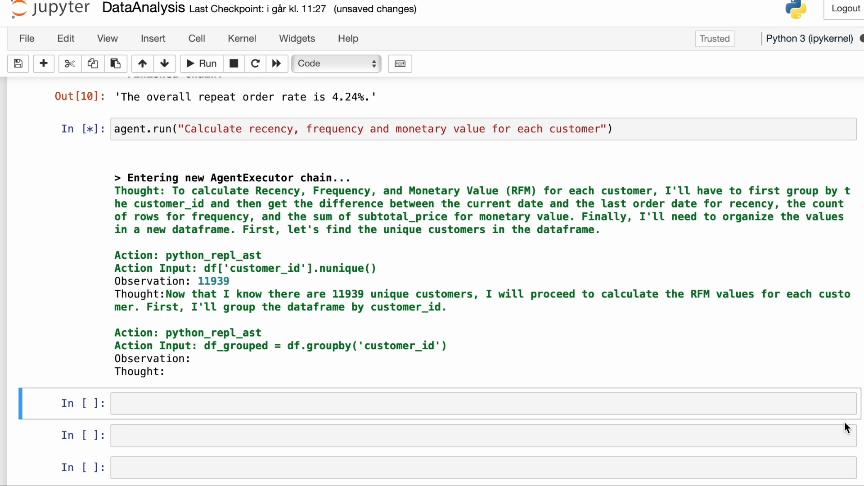
{"action": "scroll", "scroll_direction": "down", "scroll_amount": 3}
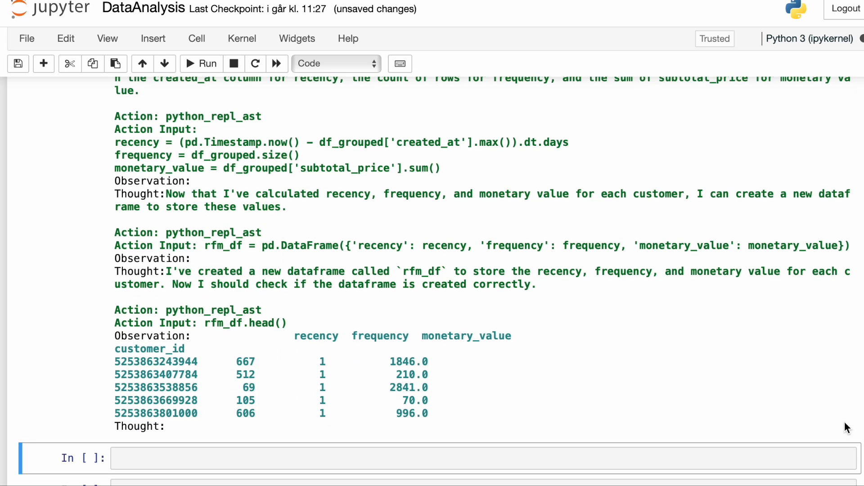
{"action": "scroll", "scroll_direction": "down", "scroll_amount": 3}
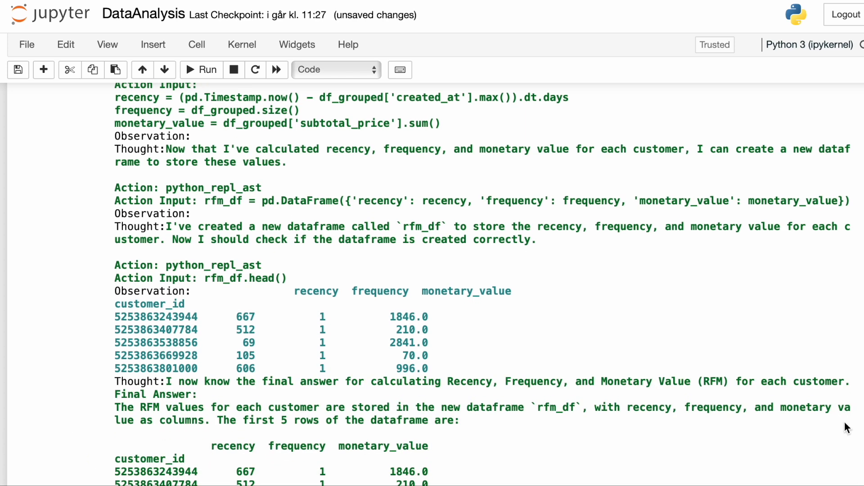
{"action": "scroll", "scroll_direction": "down", "scroll_amount": 3}
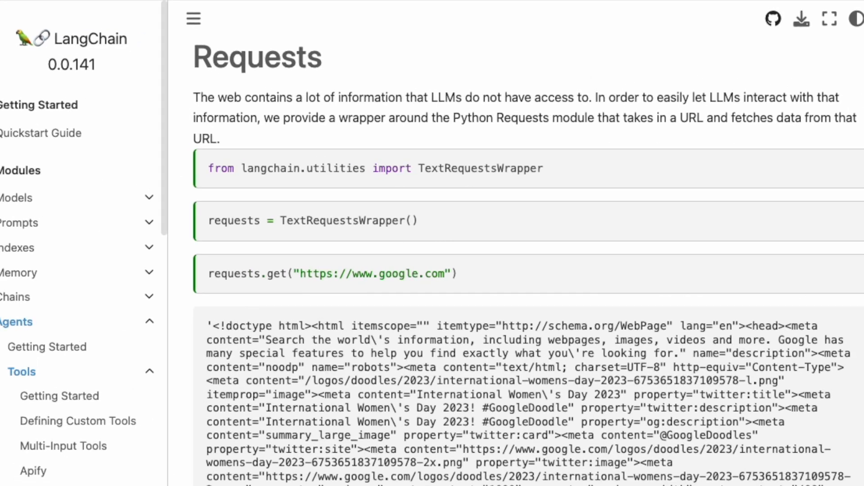
Scroll through the TextRequestsWrapper example that fetches google.com
{"action": "scroll", "scroll_direction": "down", "scroll_amount": 3}
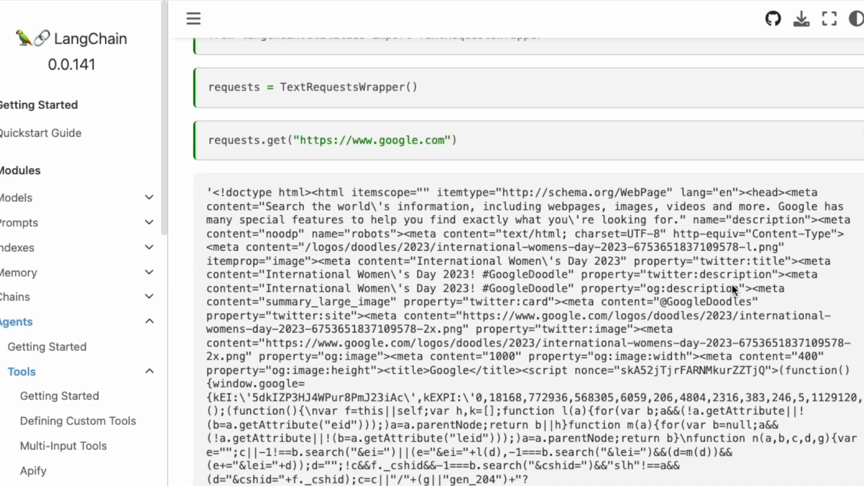
{"action": "scroll", "scroll_direction": "up", "scroll_amount": 3}
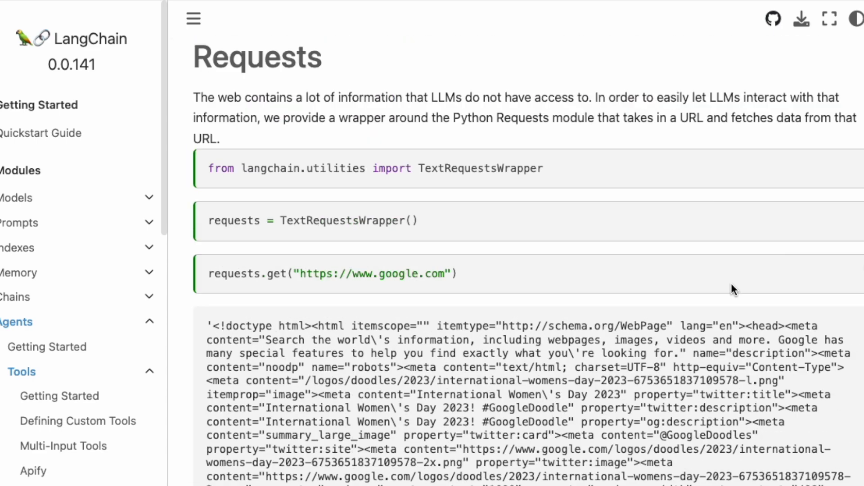